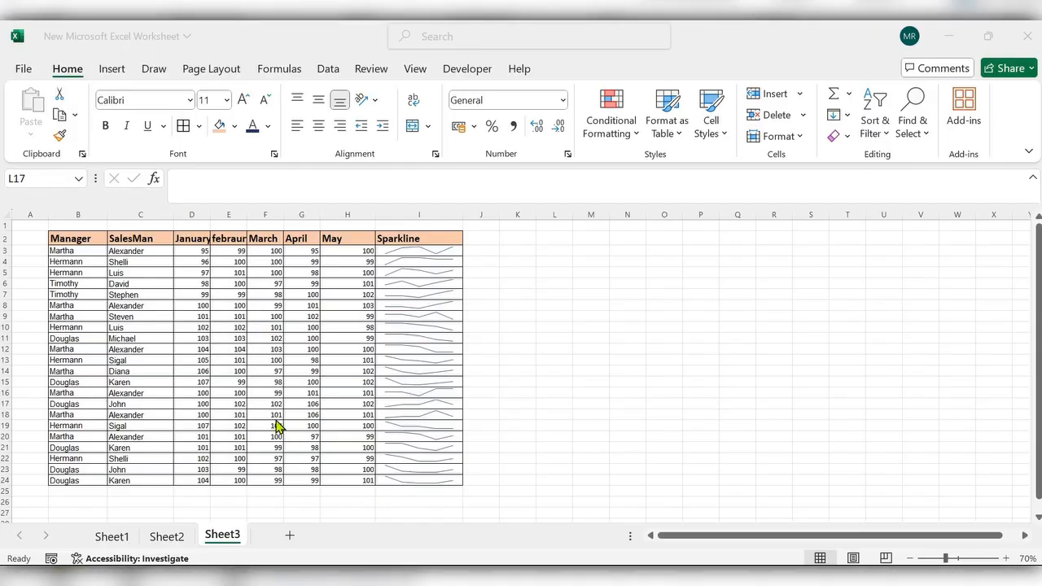
{"action": "mouse_move", "coordinate": [361, 352]}
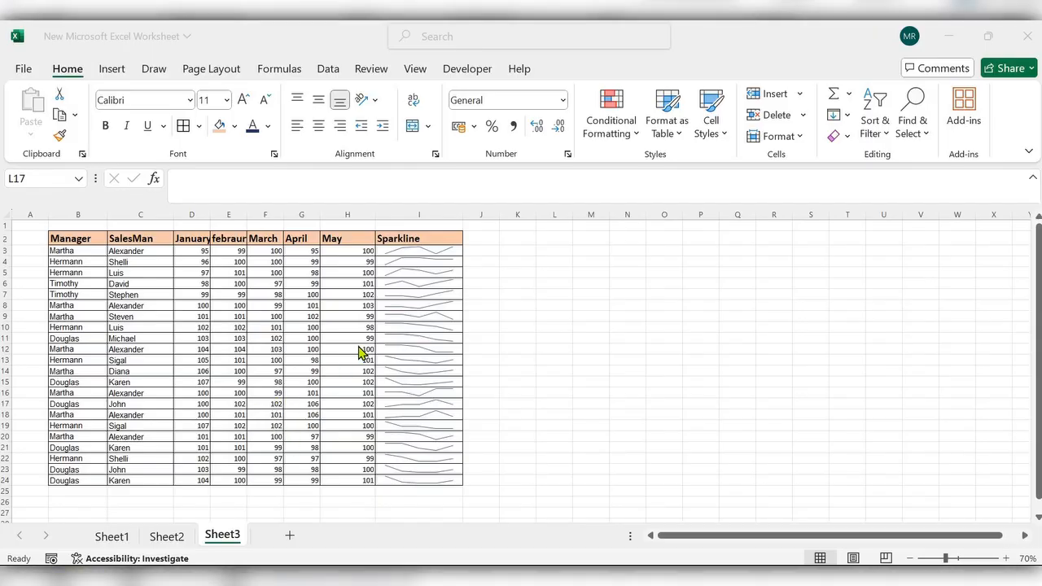
Step: Clear the existing sparklines from cells I3:I24
{"action": "left_click", "coordinate": [554, 403]}
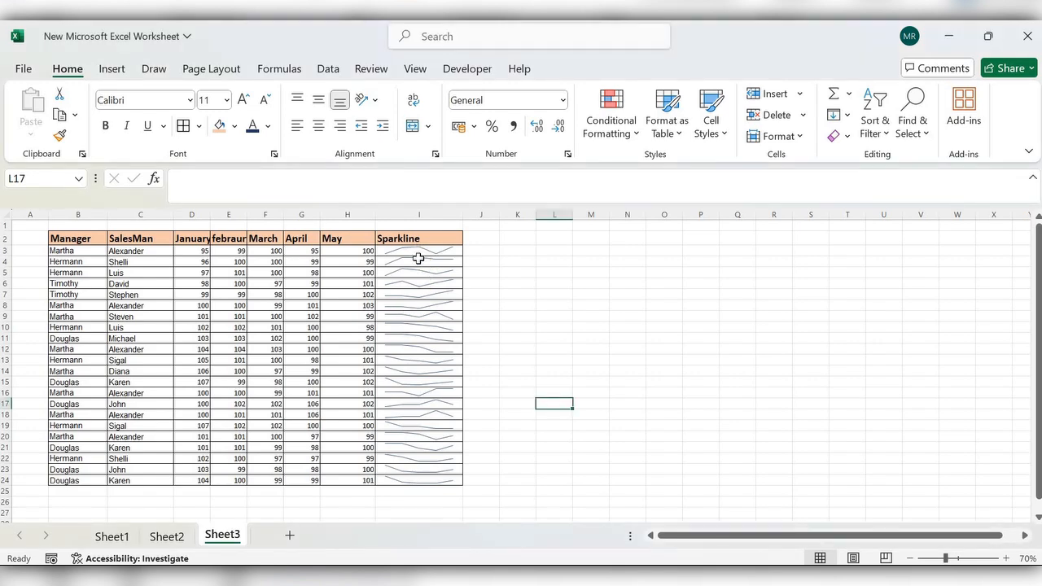
{"action": "left_click", "coordinate": [419, 250]}
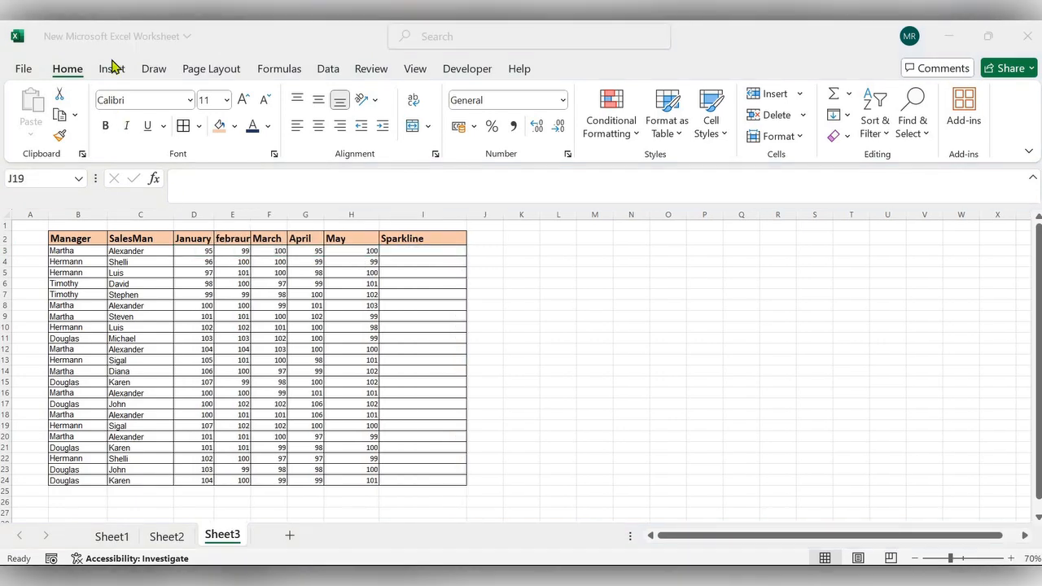
{"action": "left_click", "coordinate": [112, 68]}
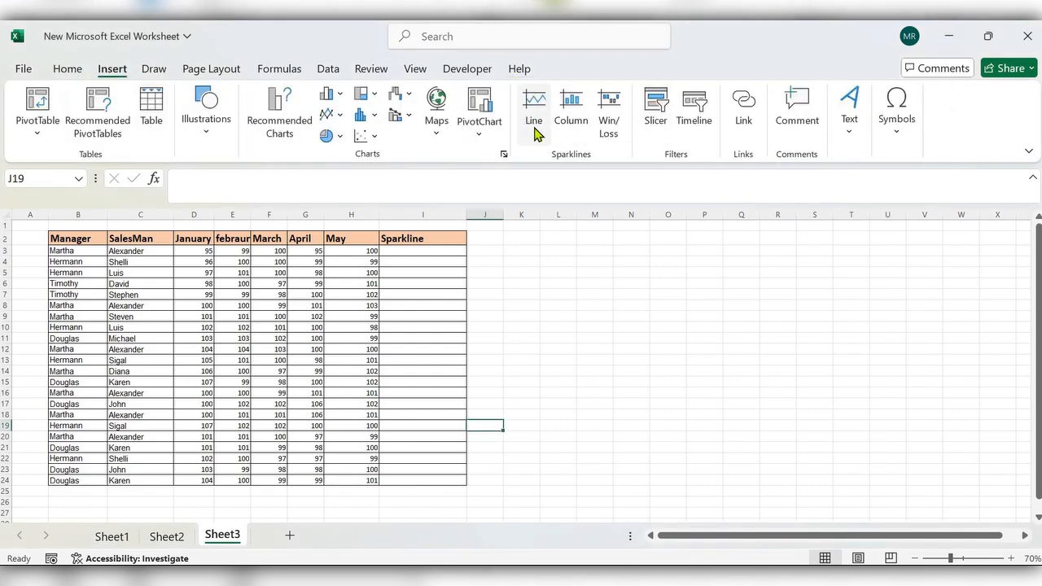
{"action": "left_click", "coordinate": [534, 106]}
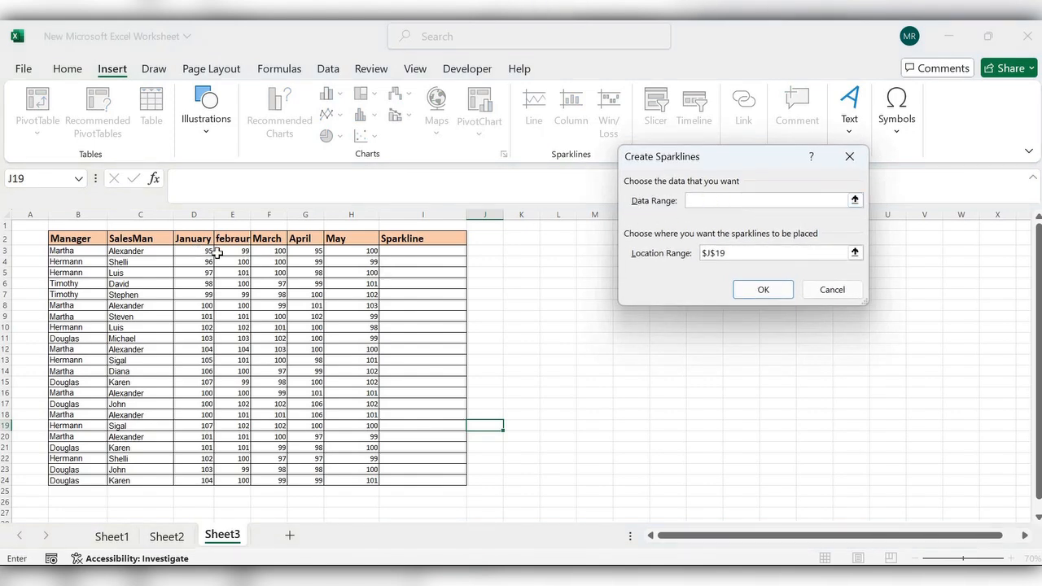
{"action": "left_click_drag", "start_coordinate": [193, 250], "coordinate": [345, 480]}
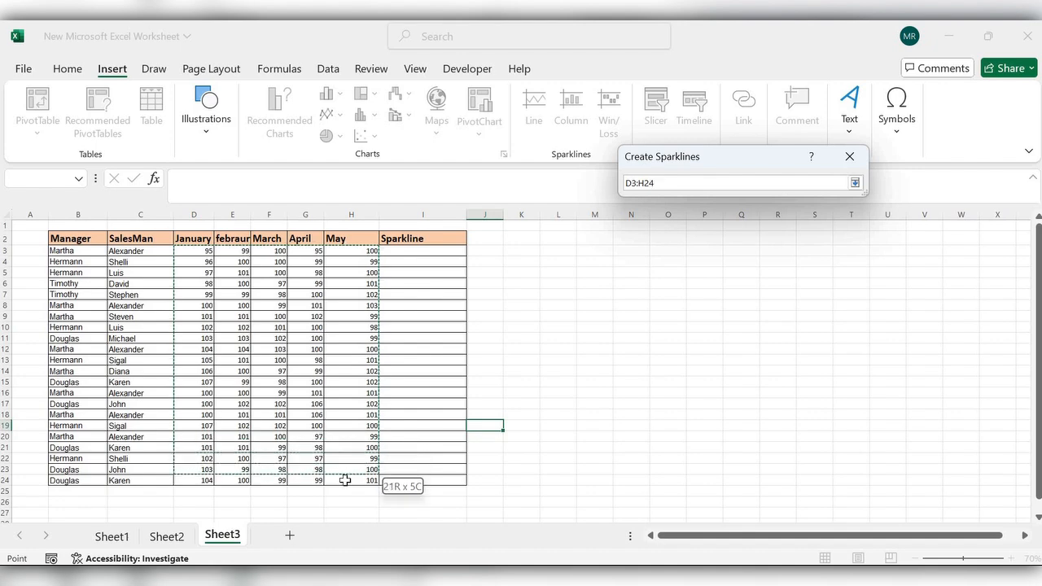
{"action": "left_click", "coordinate": [854, 182]}
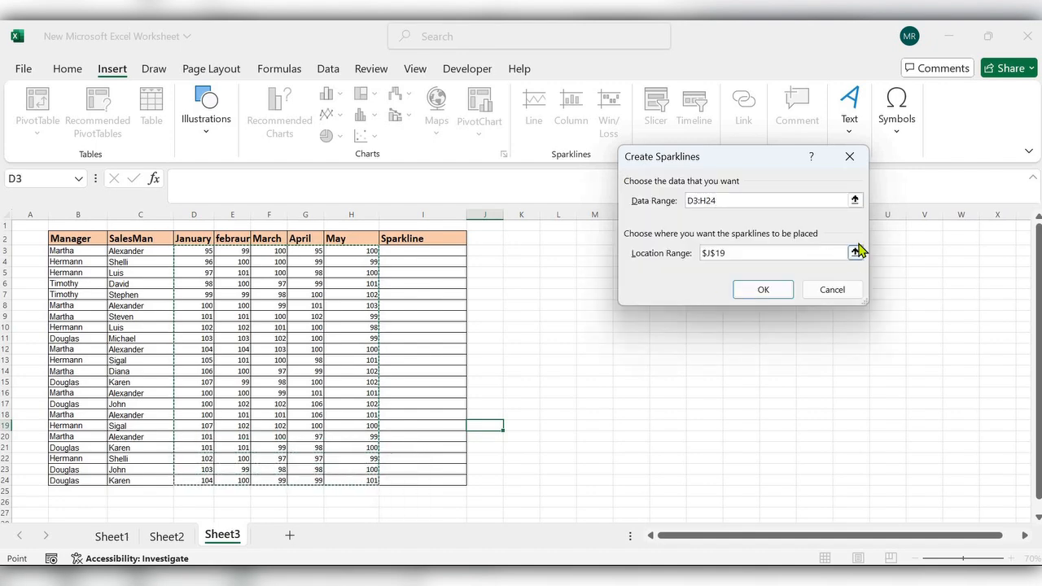
{"action": "left_click", "coordinate": [773, 252]}
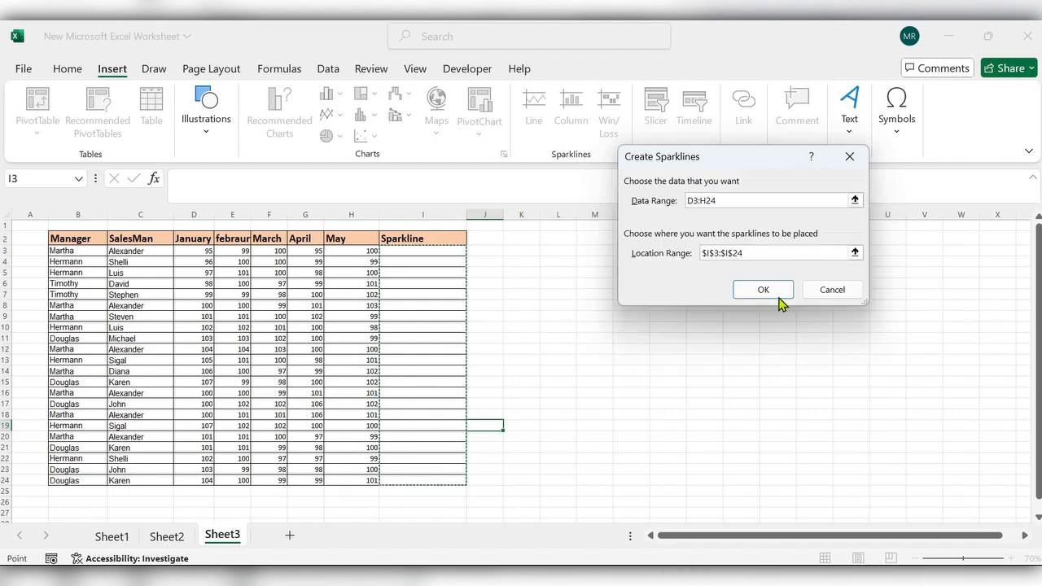
{"action": "left_click", "coordinate": [763, 289]}
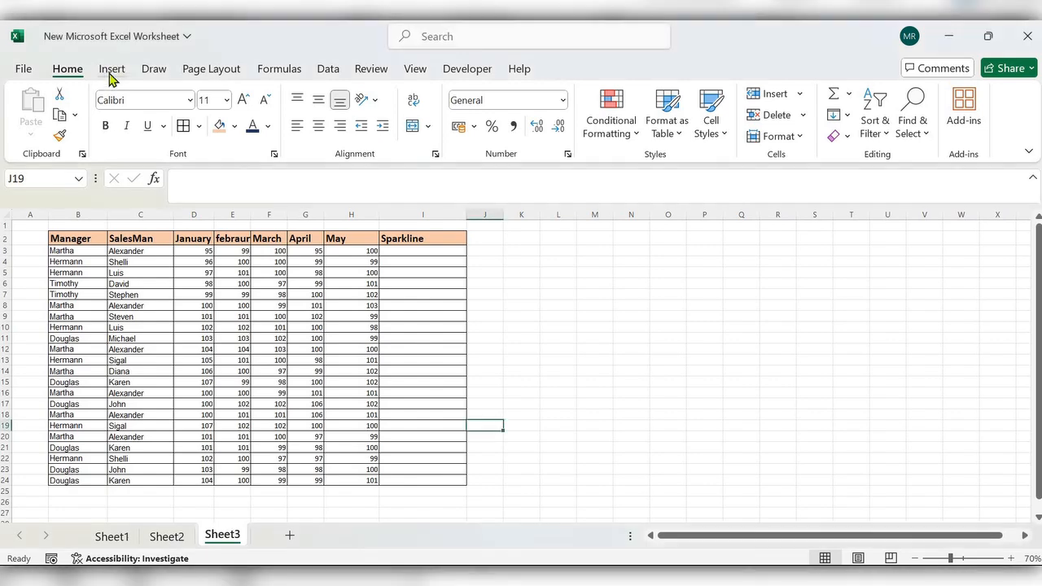
Step: Insert line sparklines from data range D3:H24 into location I3:I24, then return to Home
{"action": "left_click", "coordinate": [111, 68]}
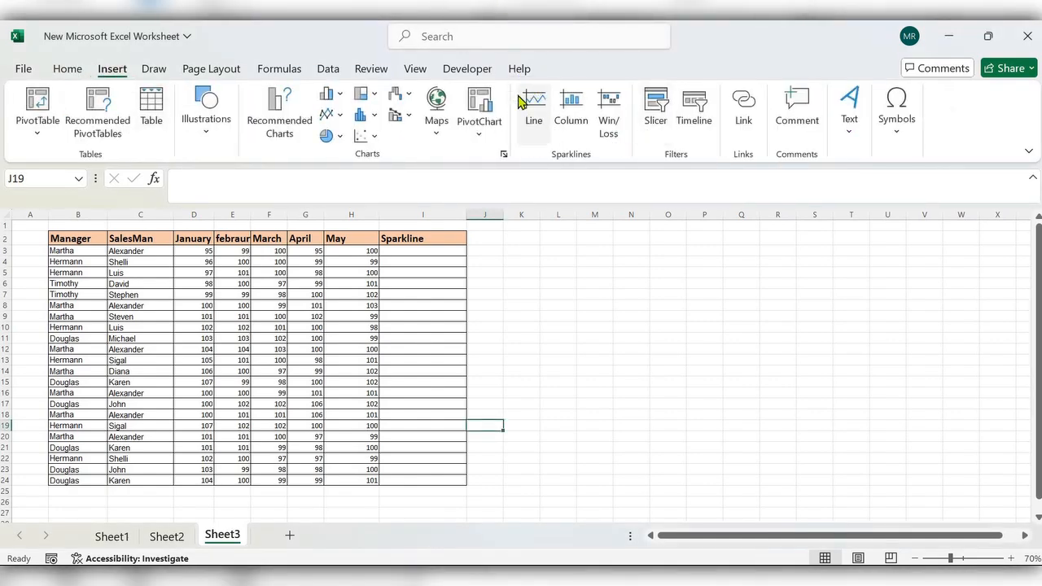
{"action": "mouse_move", "coordinate": [534, 110]}
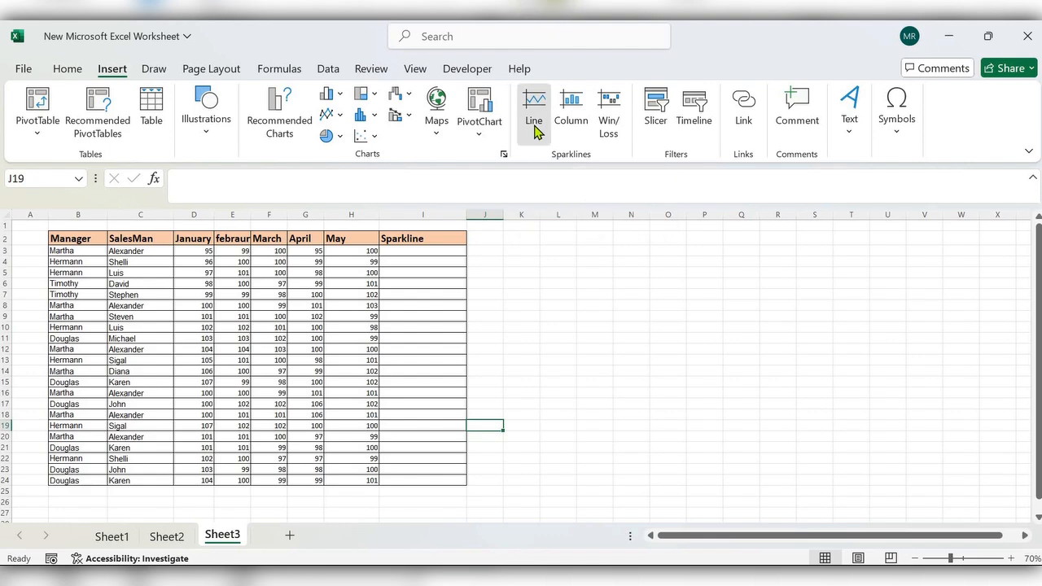
{"action": "left_click", "coordinate": [533, 106]}
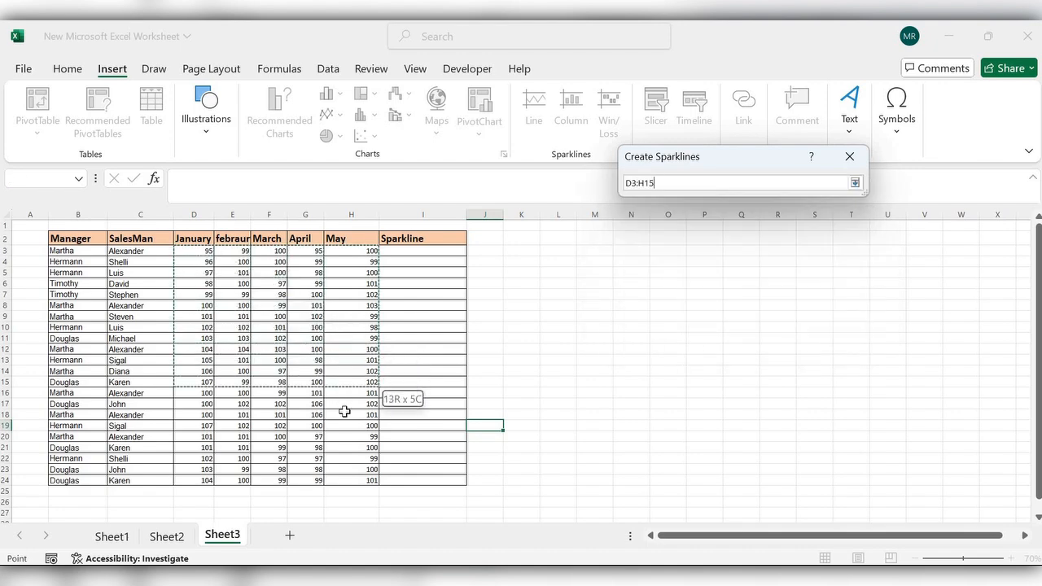
{"action": "left_click", "coordinate": [855, 183]}
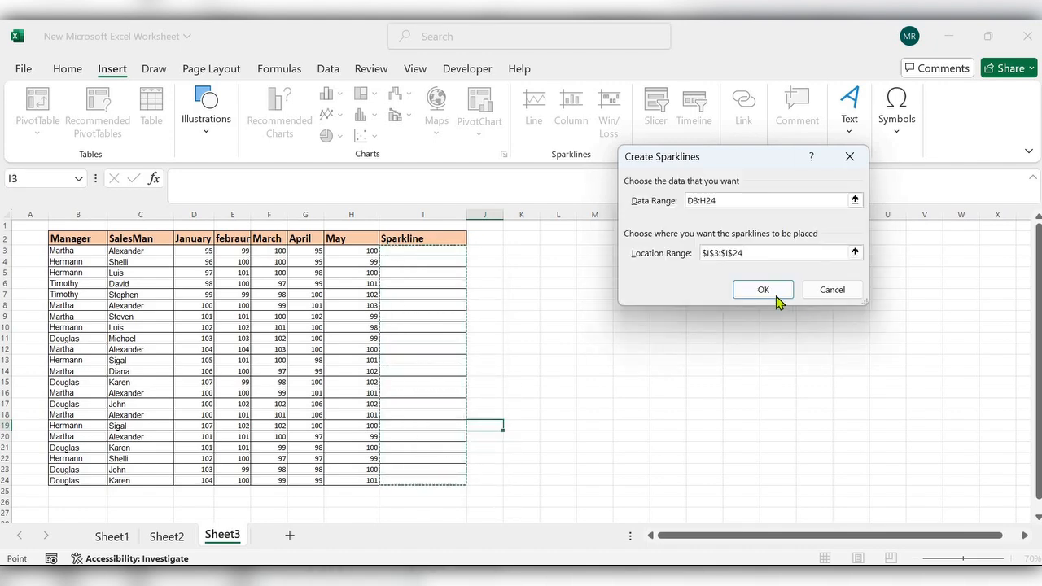
{"action": "left_click", "coordinate": [762, 289]}
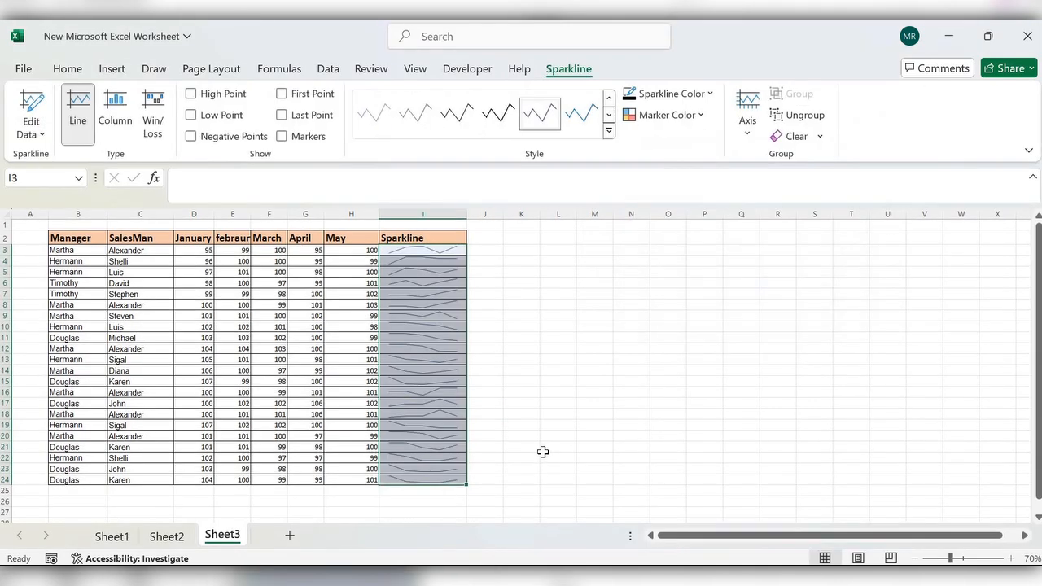
{"action": "left_click", "coordinate": [67, 68]}
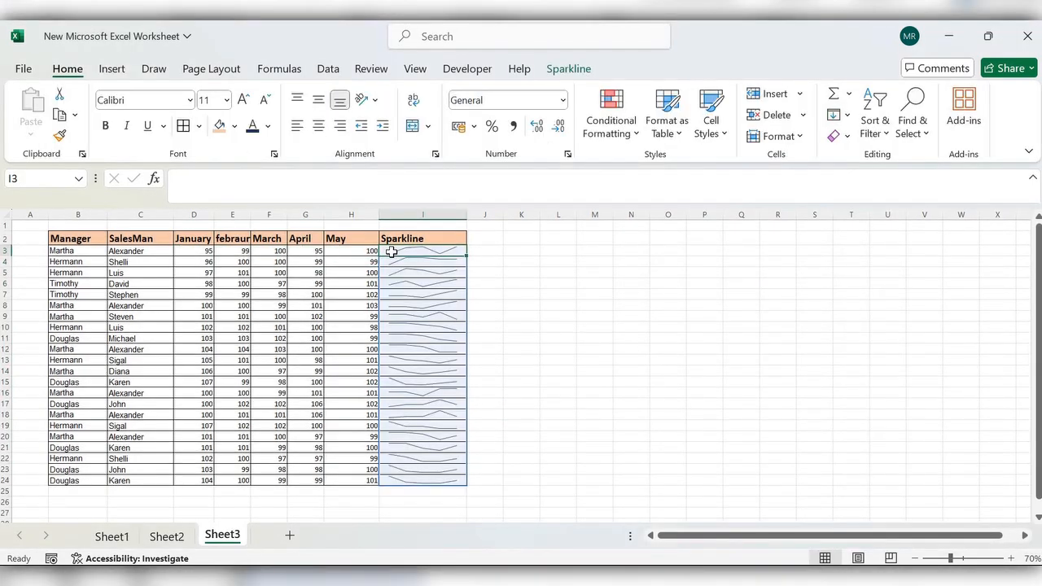